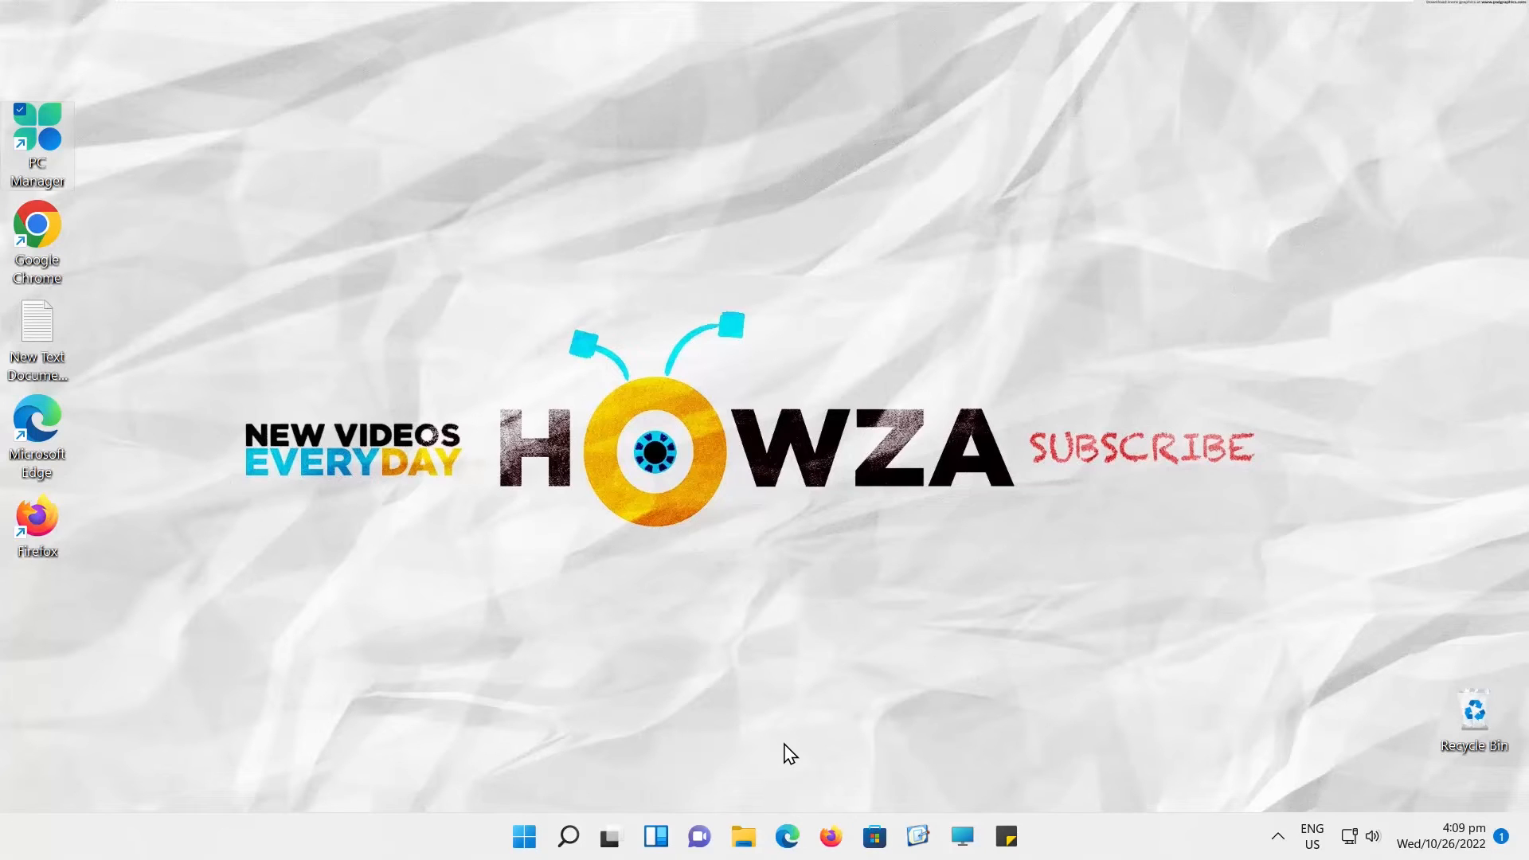
# Launch Microsoft PC Manager from its desktop shortcut
pyautogui.doubleClick(36, 131)
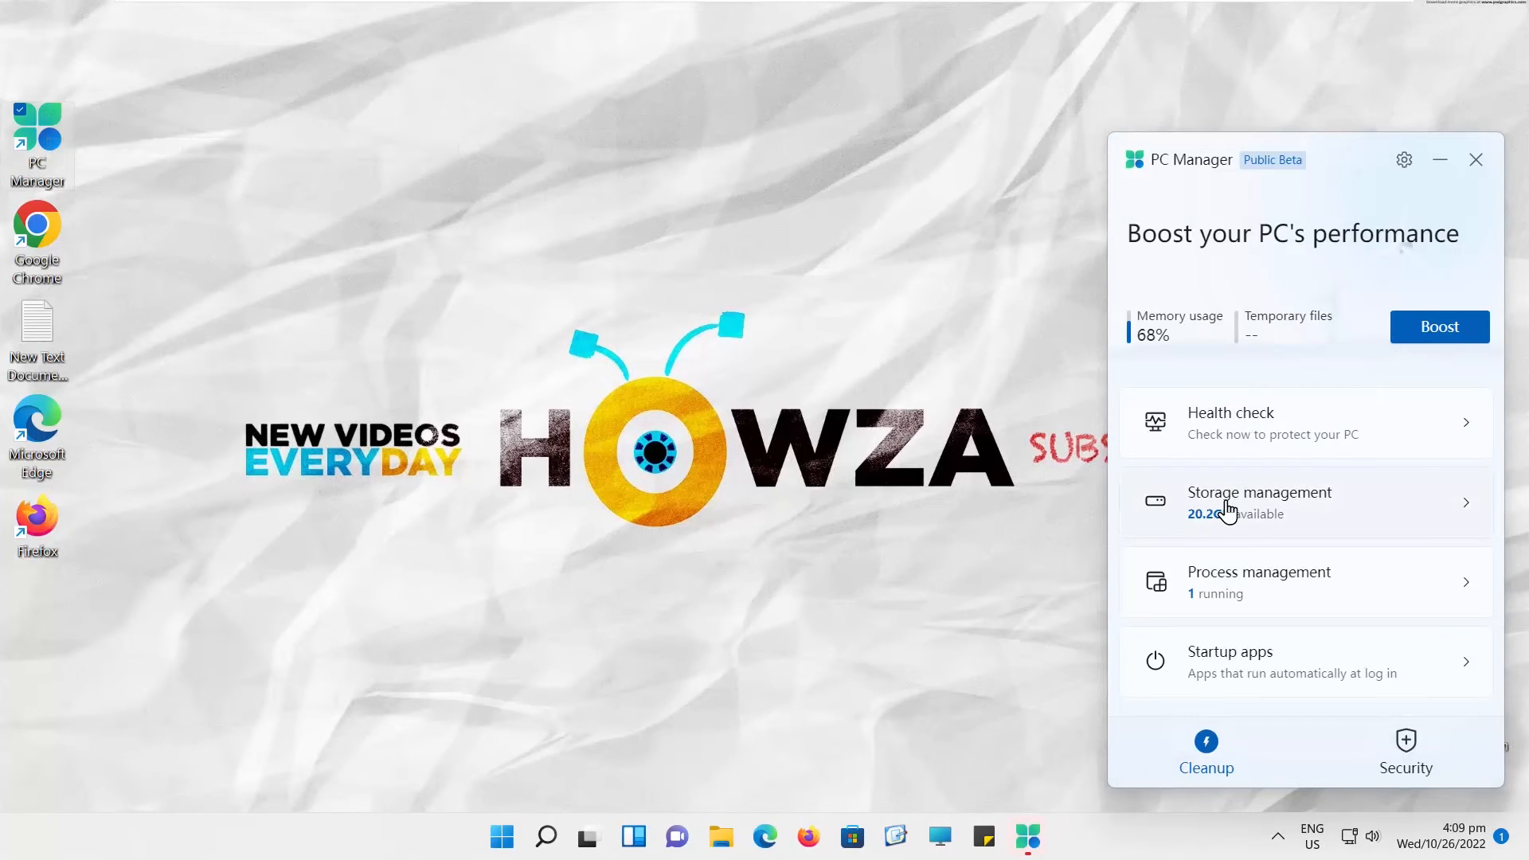
# Deep-clean Windows update, temporary and web cache files in Storage management, then close PC Manager
pyautogui.click(1259, 503)
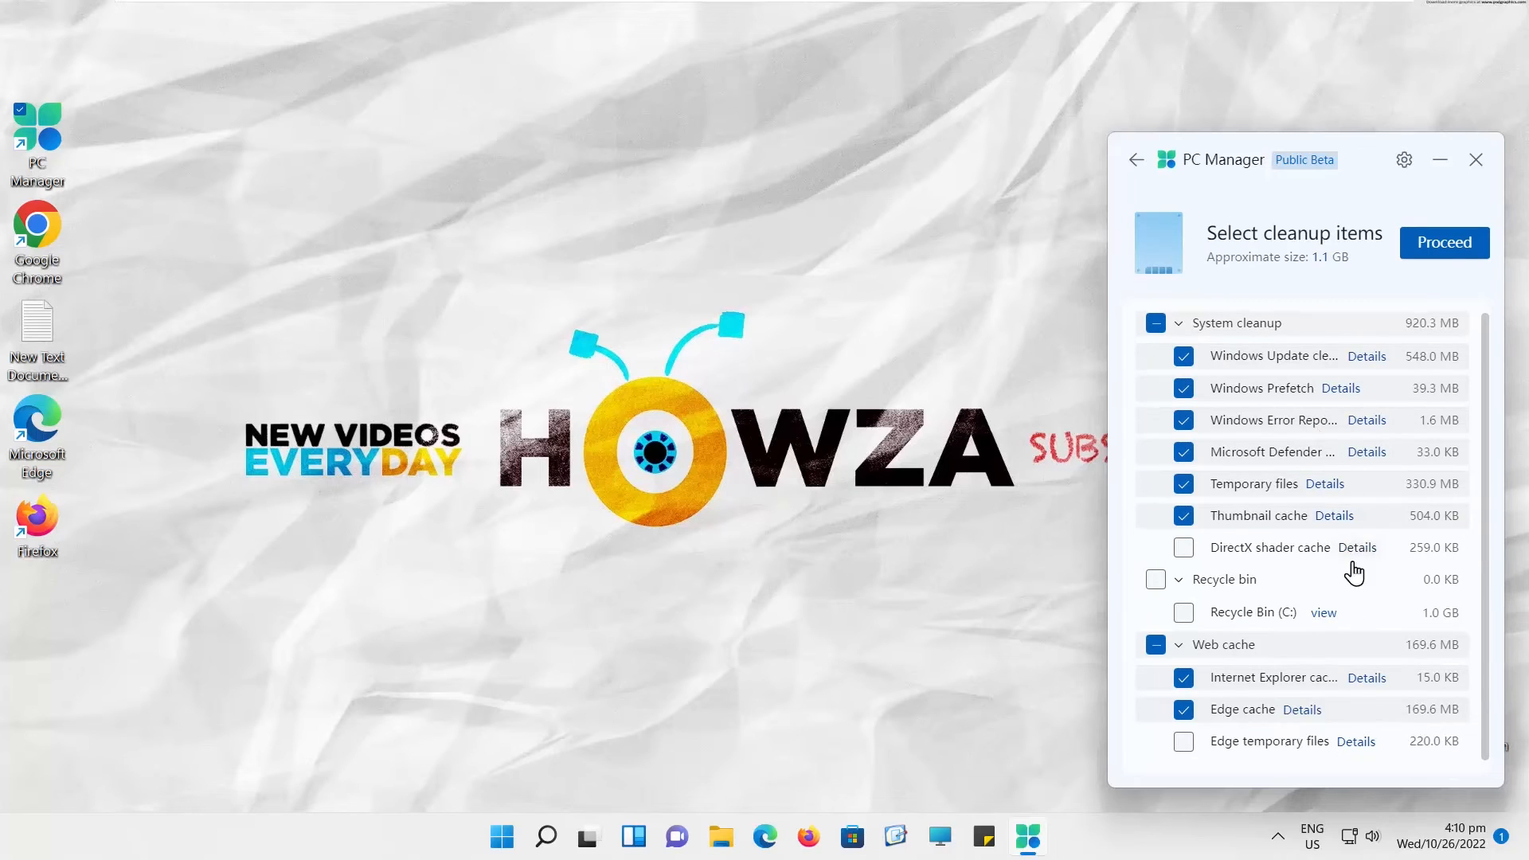
pyautogui.click(1444, 243)
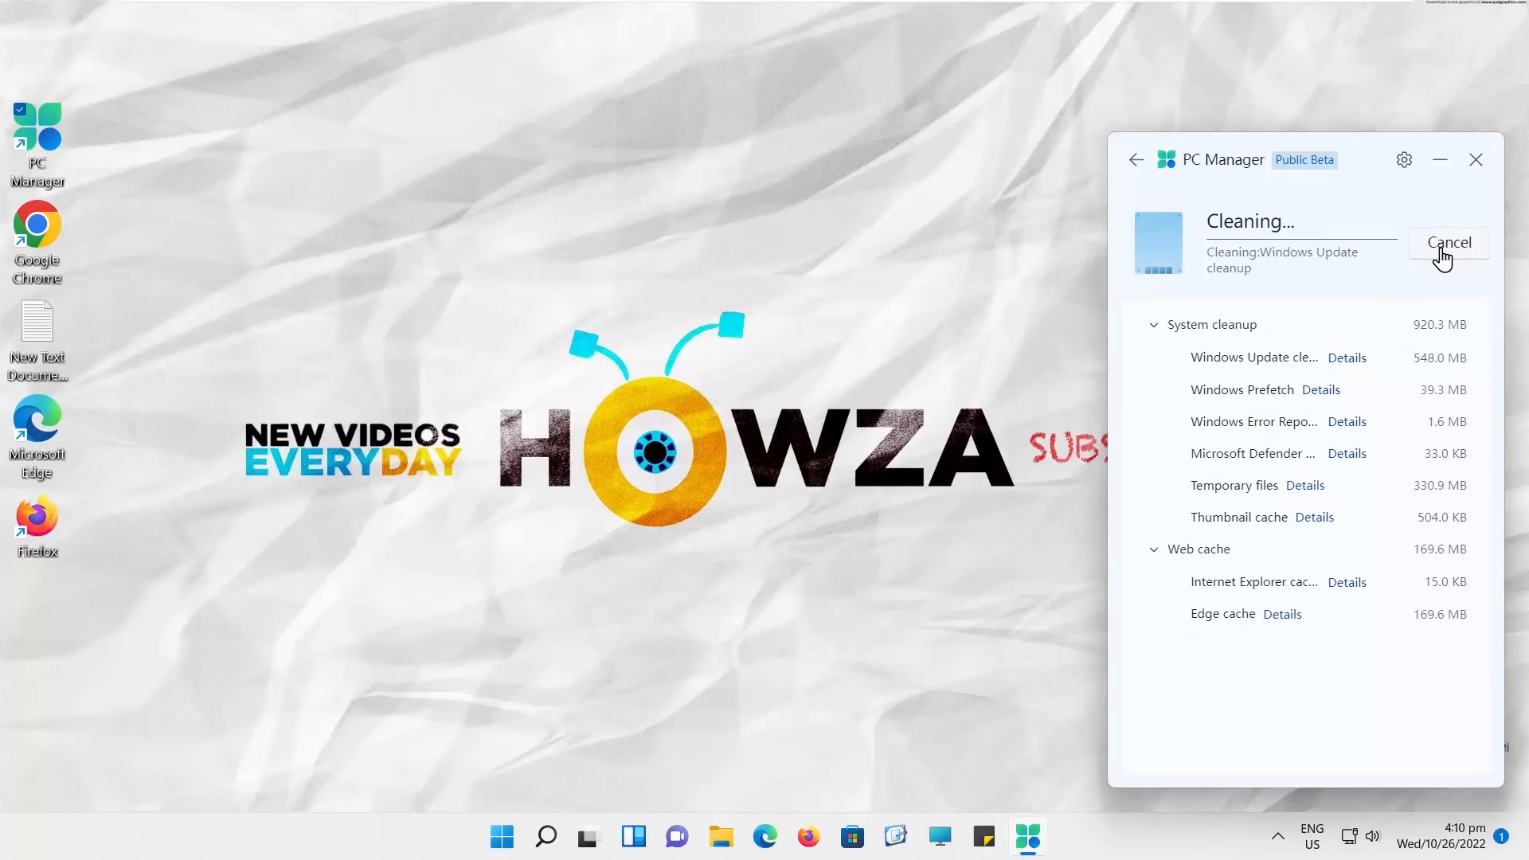
pyautogui.click(1449, 243)
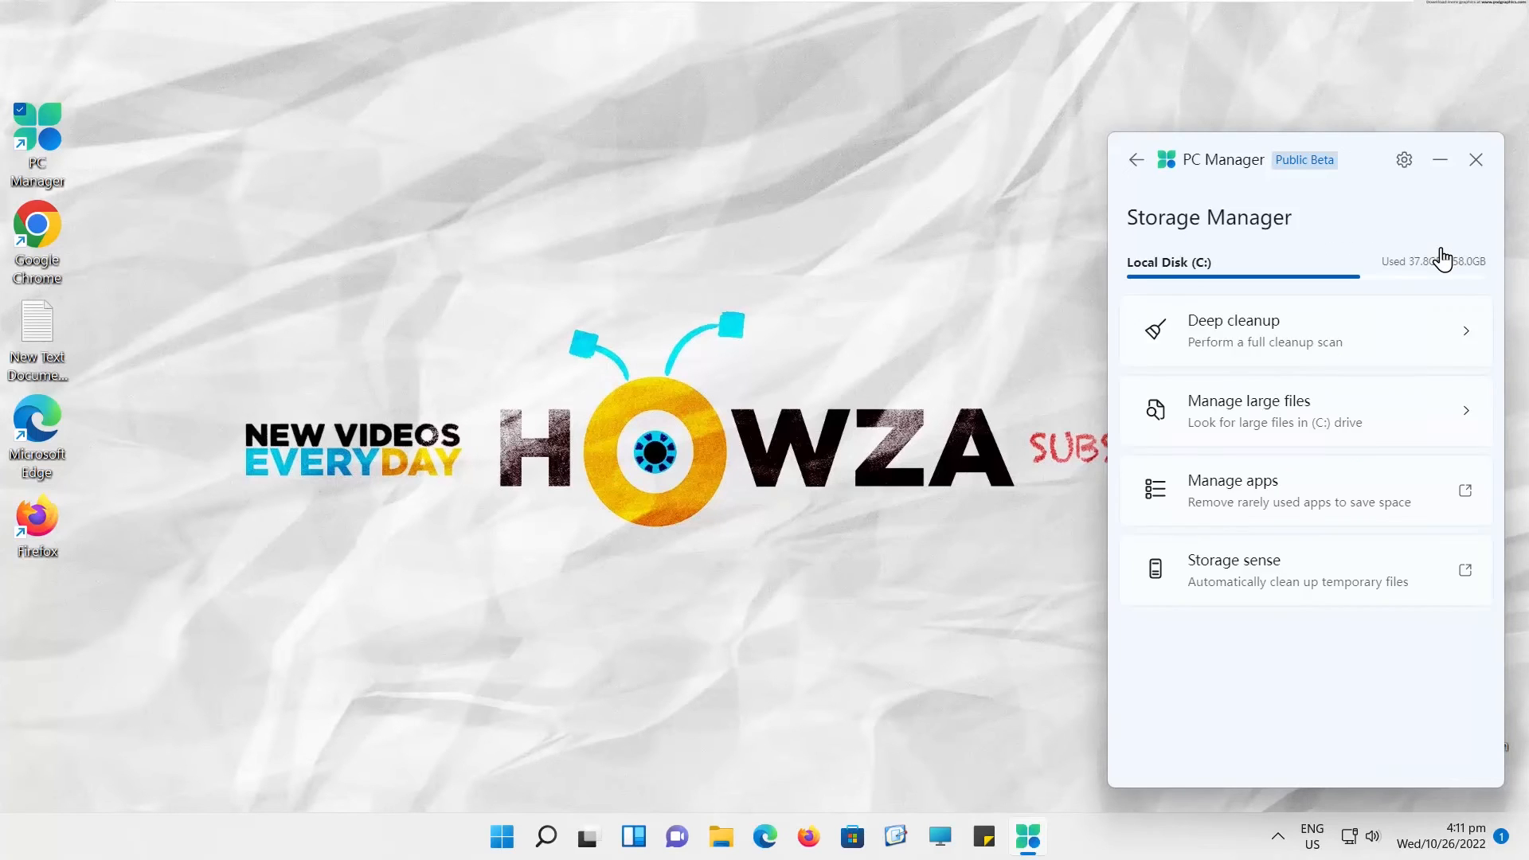
pyautogui.click(1476, 160)
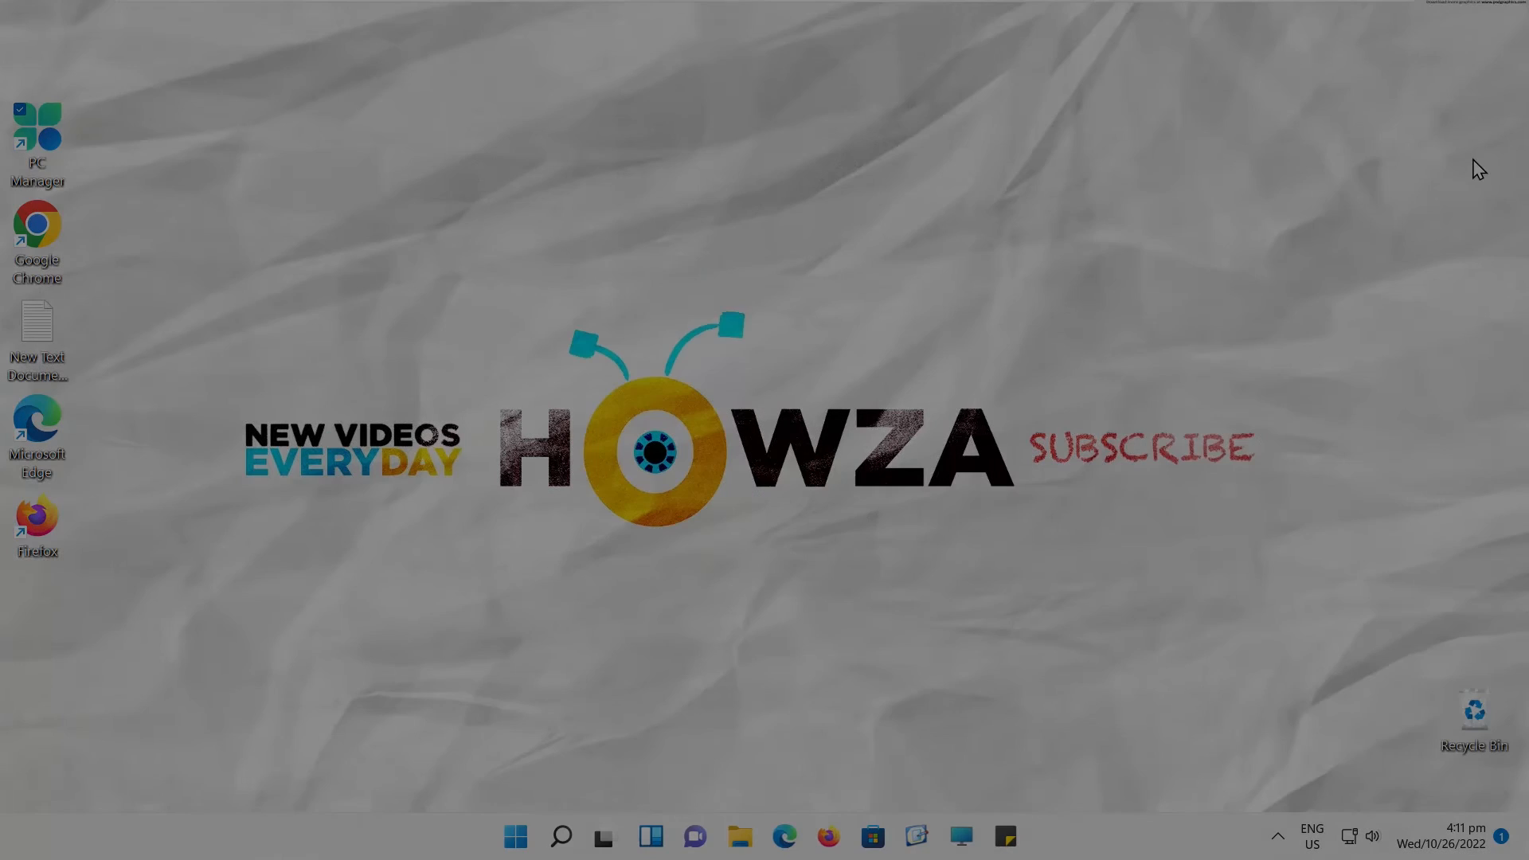